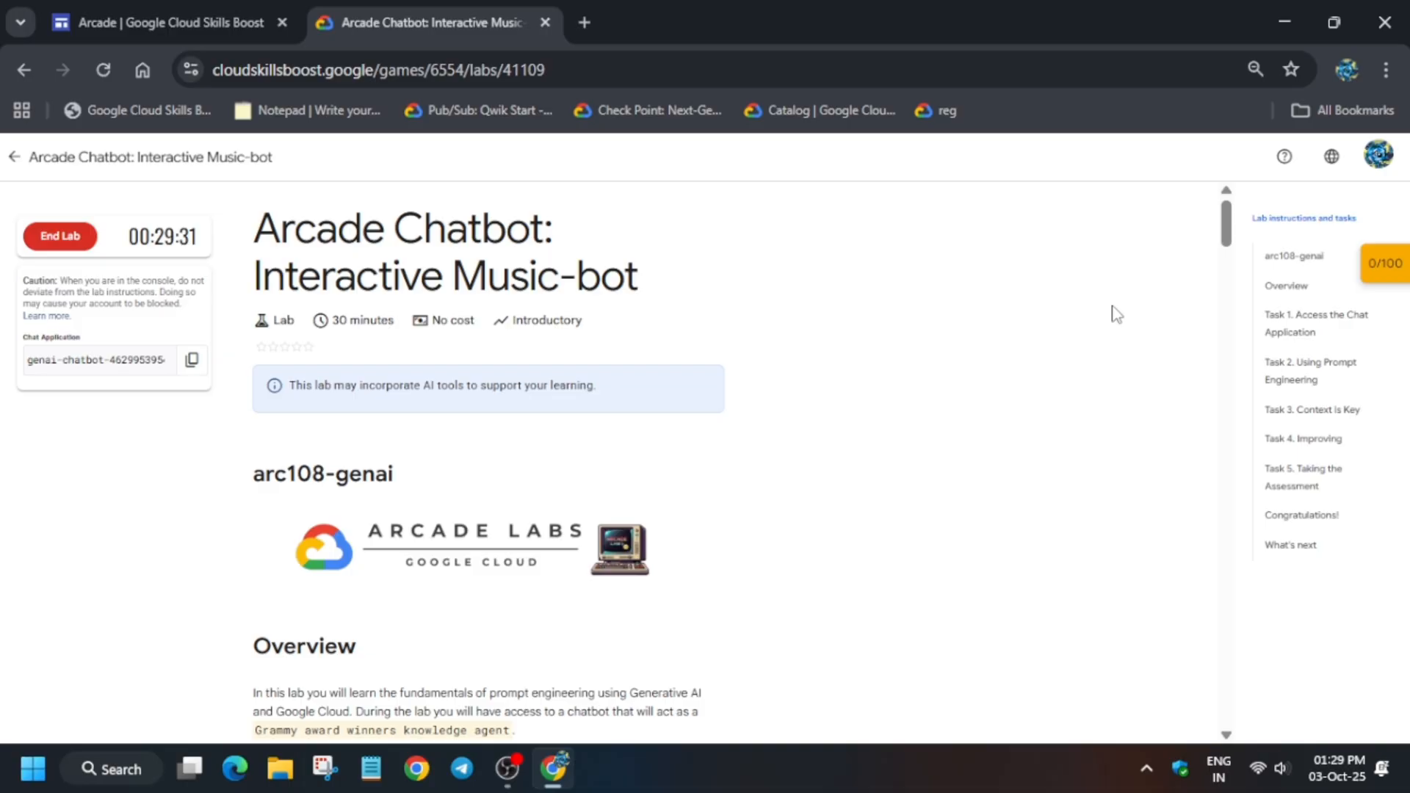
pyautogui.moveTo(100, 411)
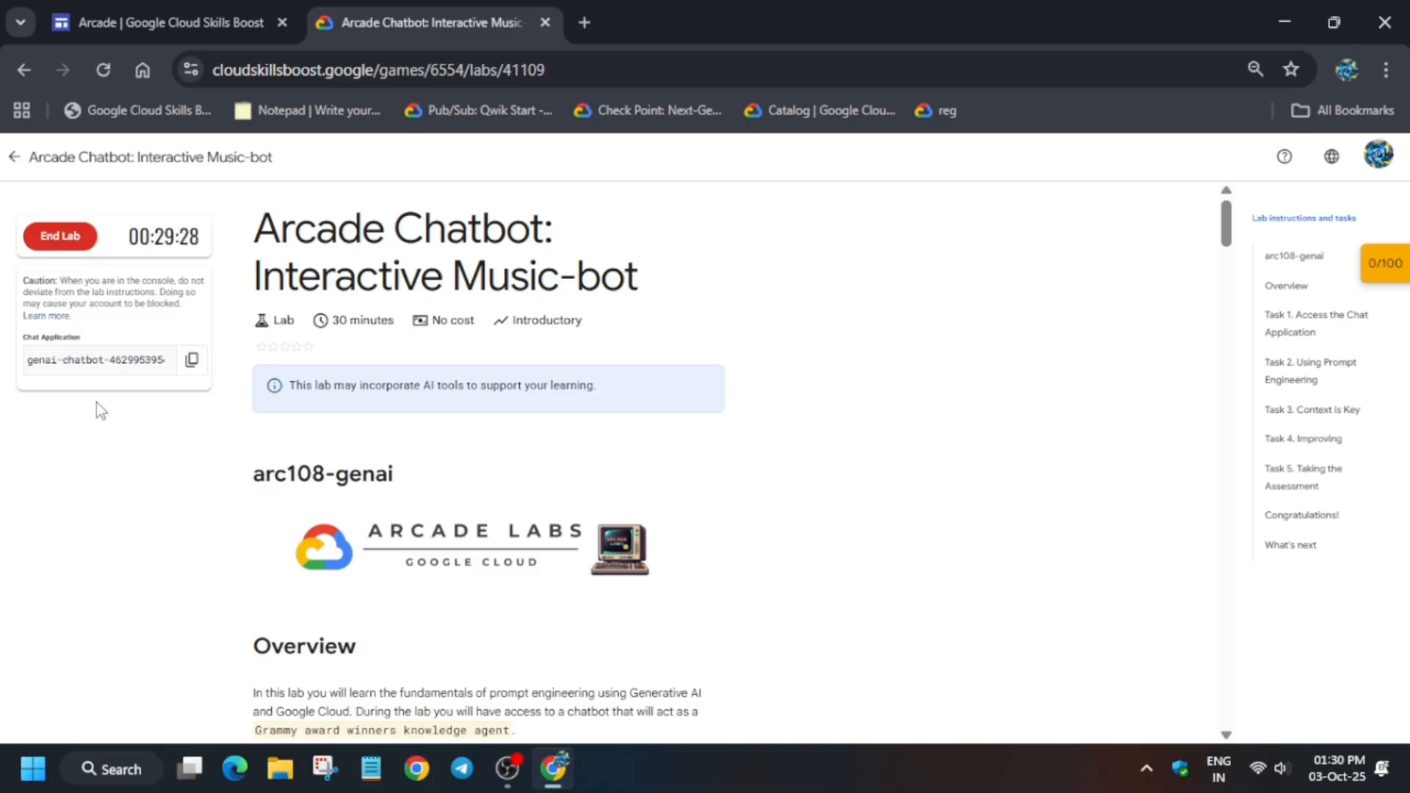